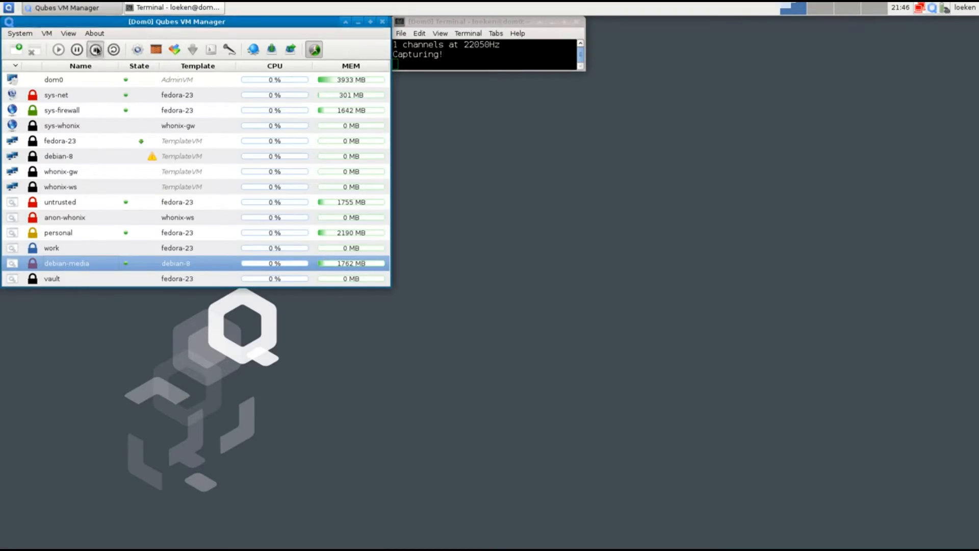
# Step: Shut down debian-media, personal and untrusted, confirming each, so only dom0, sys-net and sys-firewall run
pyautogui.click(96, 49)
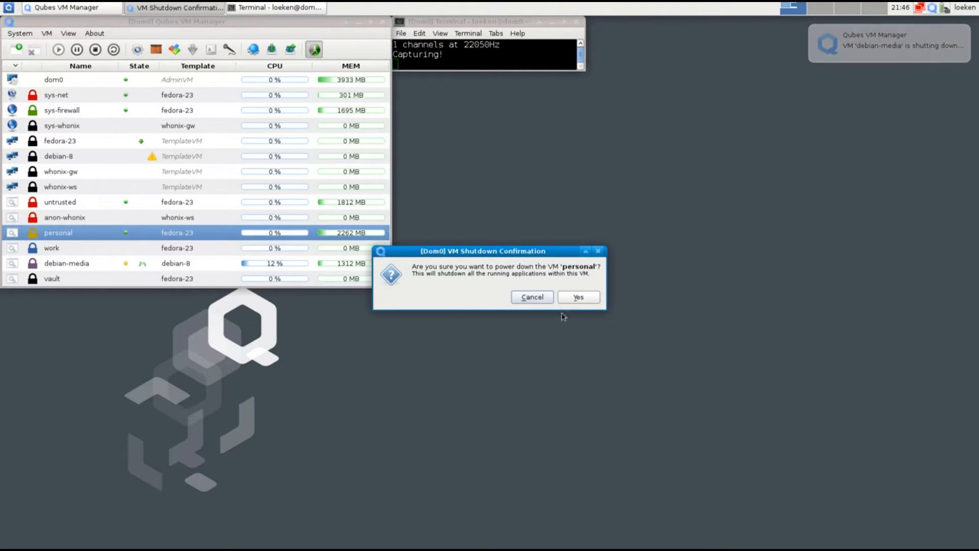
pyautogui.click(578, 297)
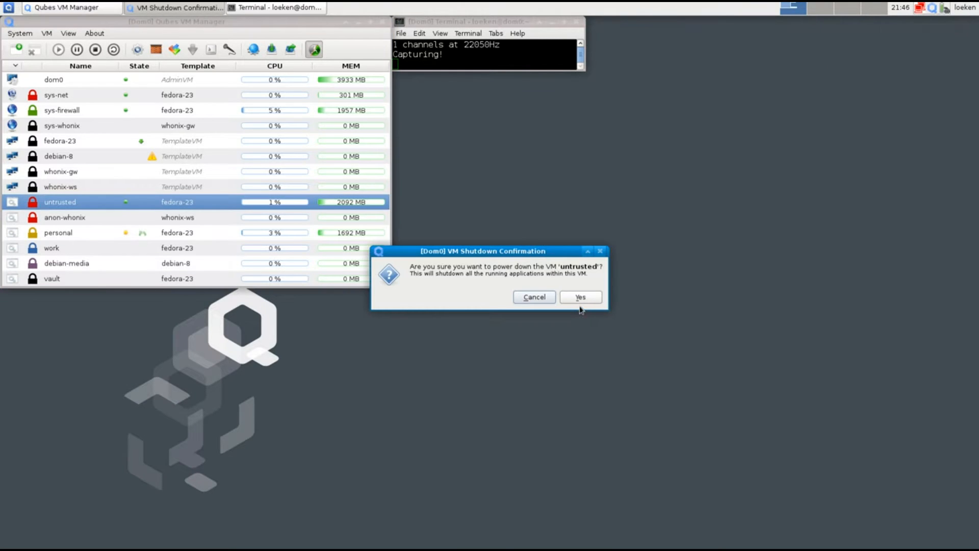
pyautogui.click(581, 297)
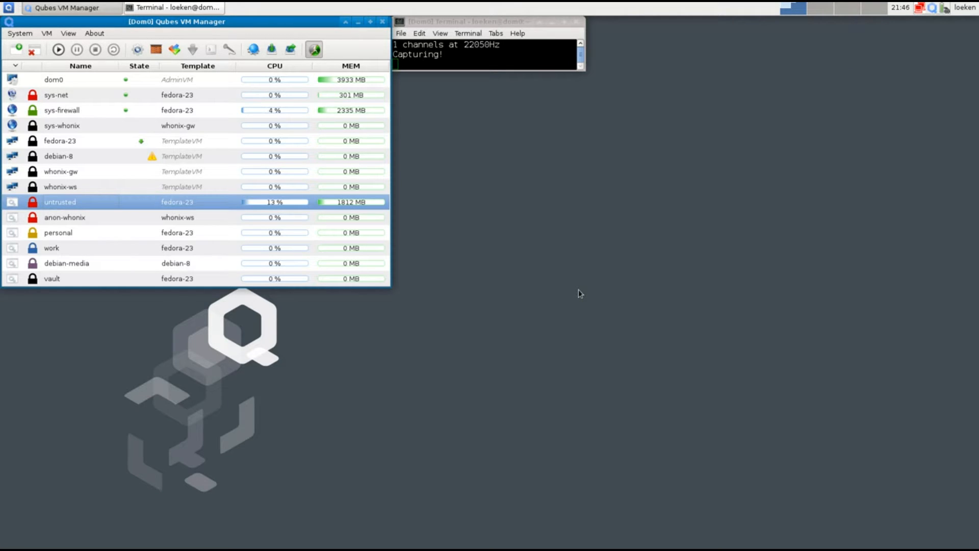
pyautogui.moveTo(565, 290)
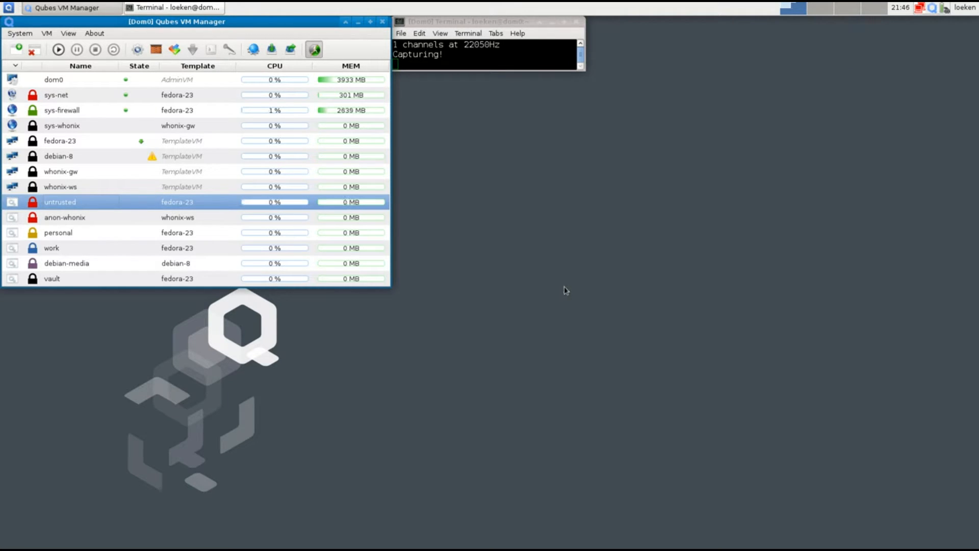
pyautogui.moveTo(107, 218)
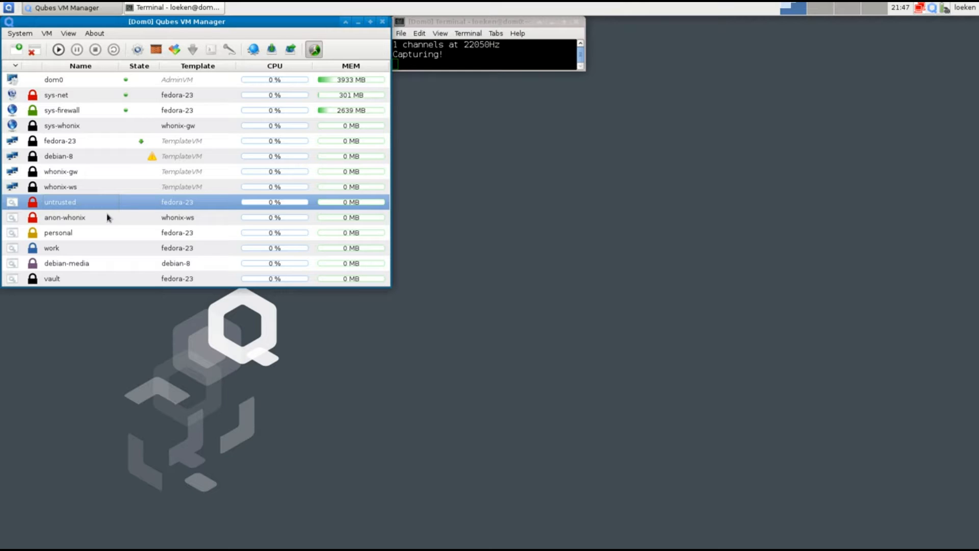
pyautogui.moveTo(114, 110)
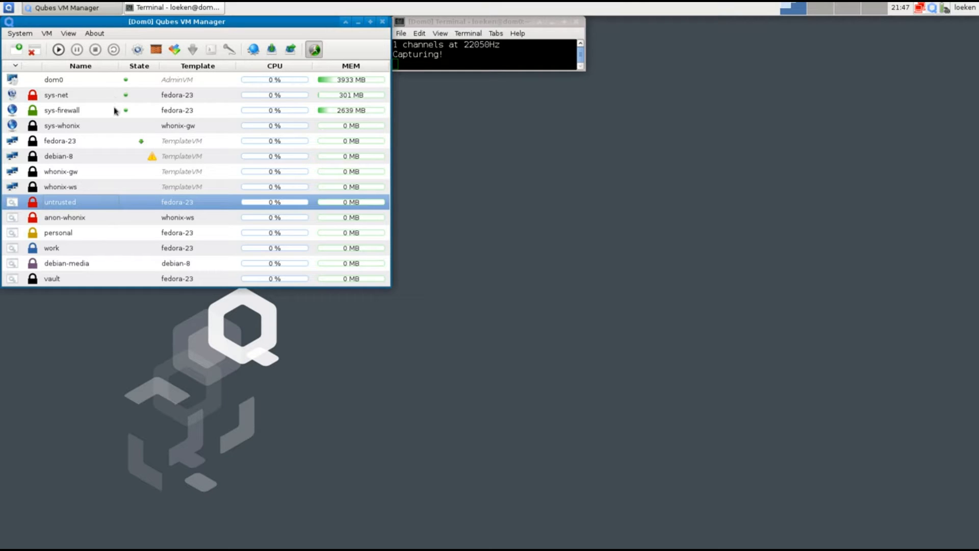
# Step: Start the anon-whonix qube, which also brings up sys-whonix and its setup wizard
pyautogui.click(65, 218)
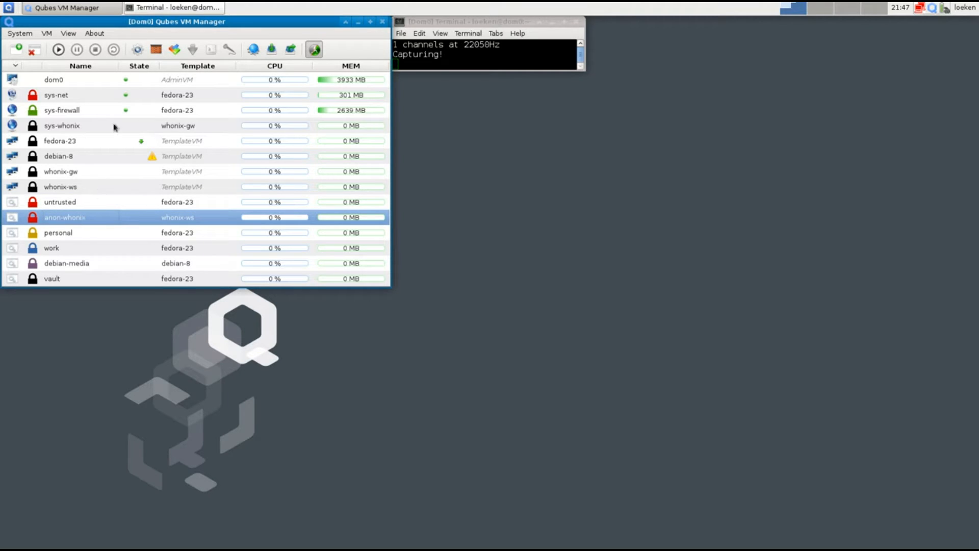
pyautogui.click(59, 49)
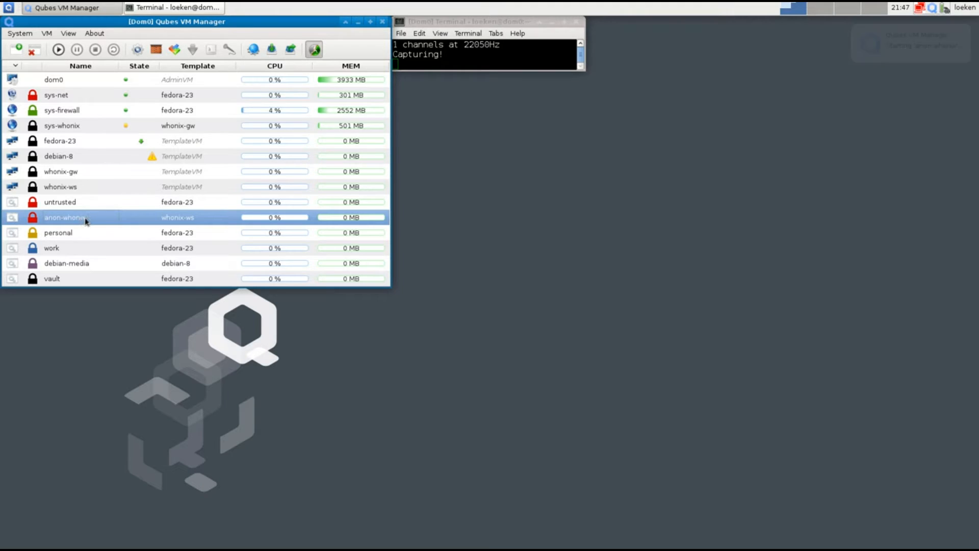
pyautogui.moveTo(169, 222)
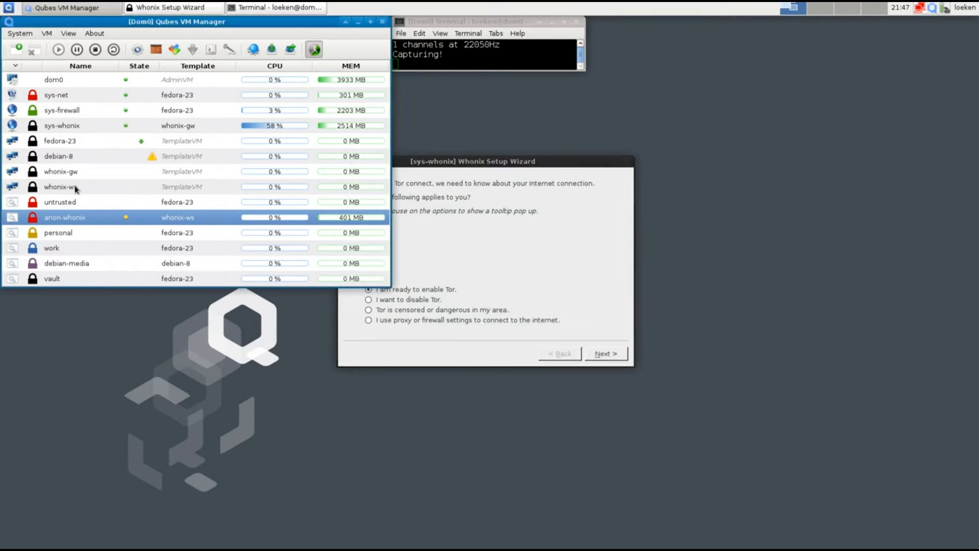
pyautogui.rightClick(75, 187)
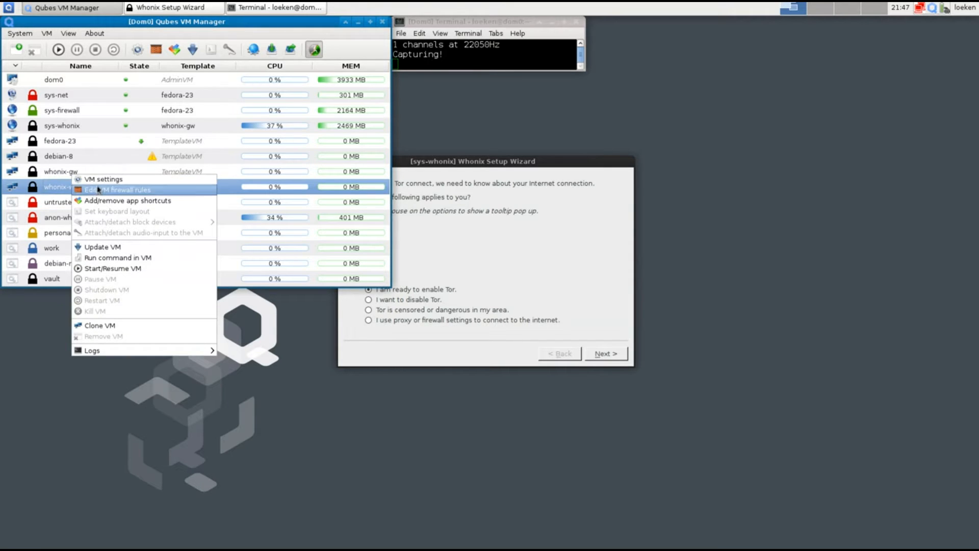
pyautogui.click(104, 178)
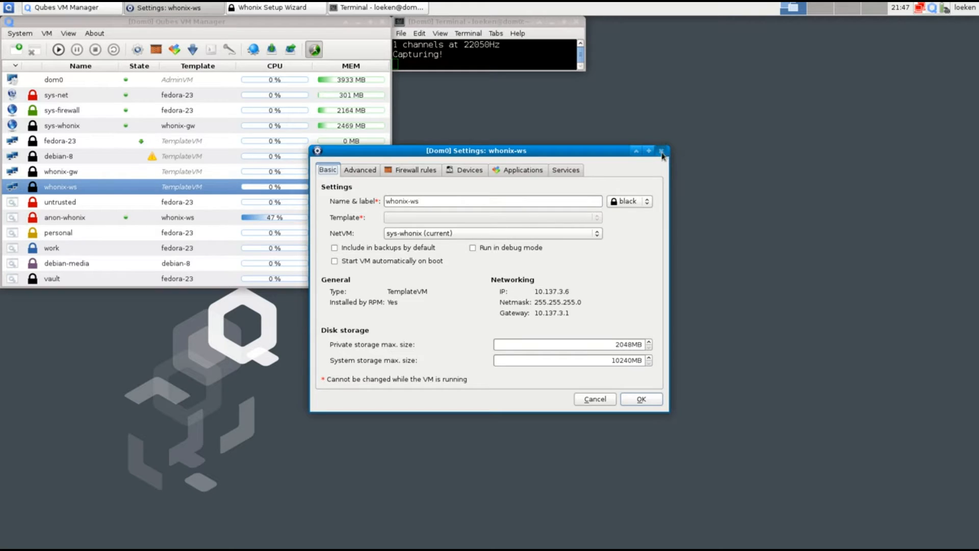
pyautogui.click(663, 149)
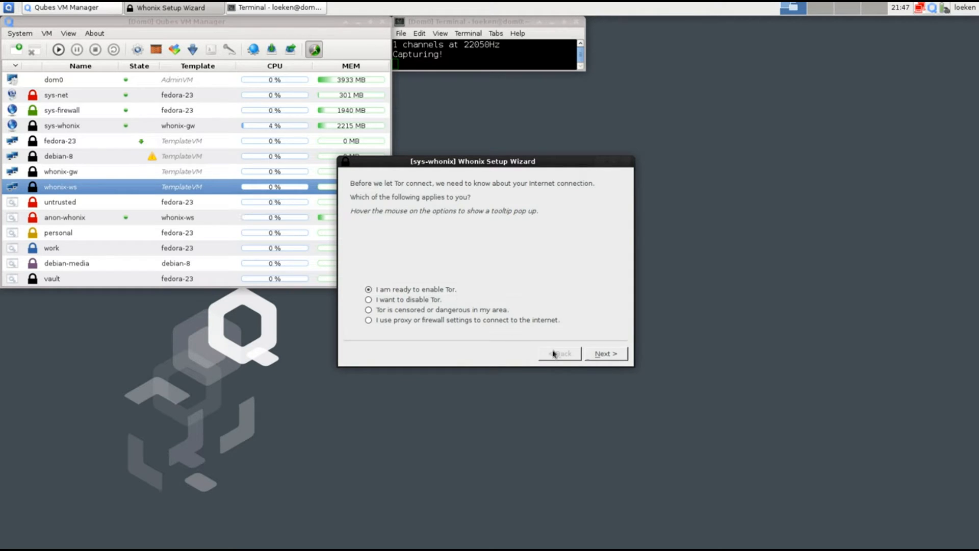
# Step: Finish the wizard with 'I am ready to enable Tor.' and dismiss the Tor connection notification
pyautogui.click(606, 353)
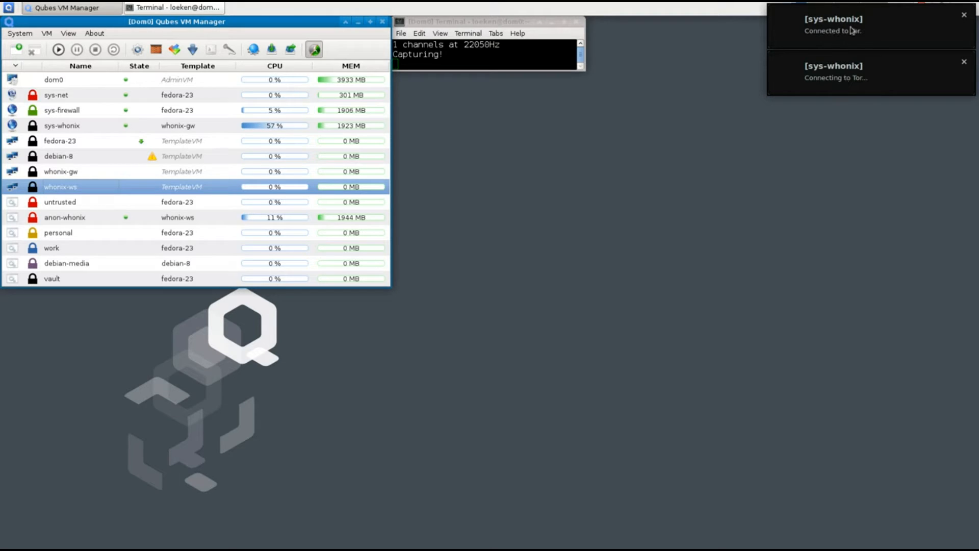
pyautogui.click(9, 8)
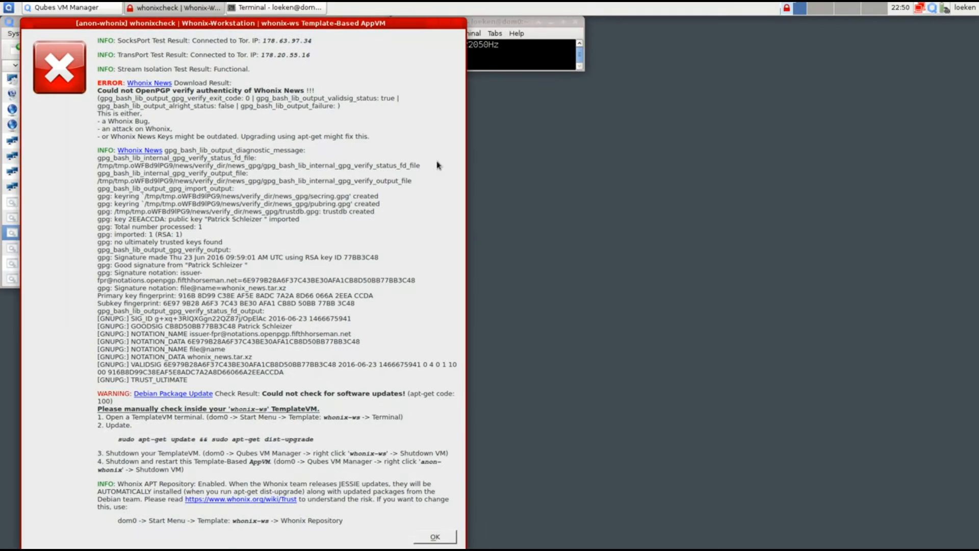
pyautogui.moveTo(437, 183)
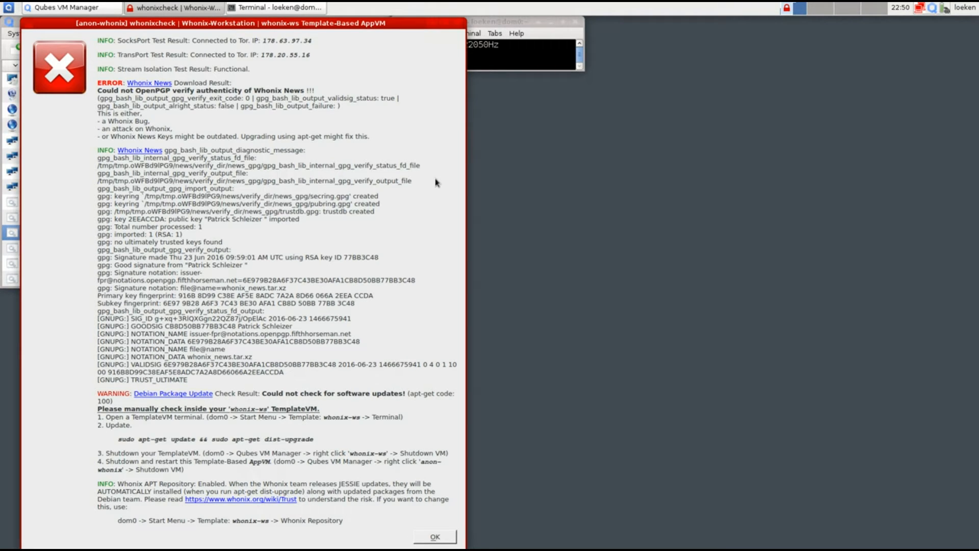
pyautogui.moveTo(178, 139)
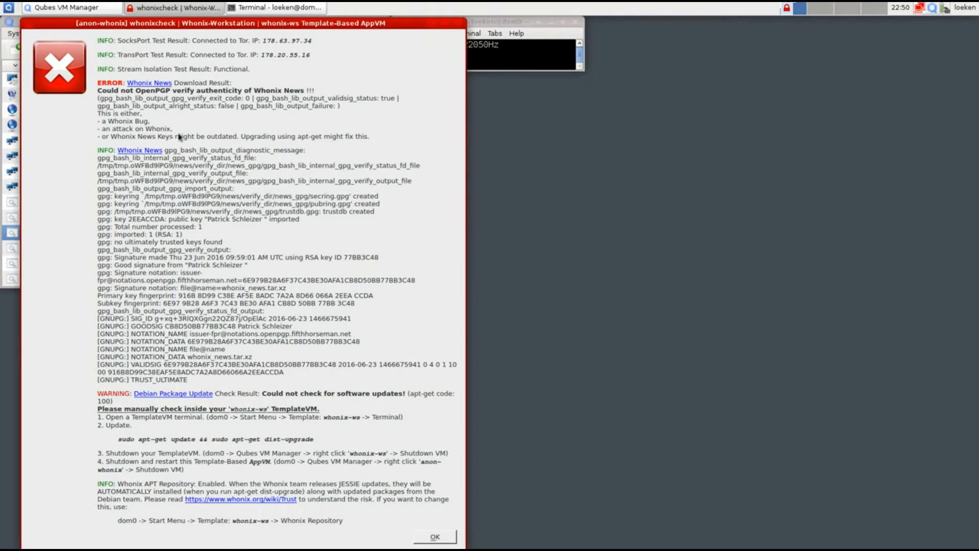
pyautogui.moveTo(161, 98)
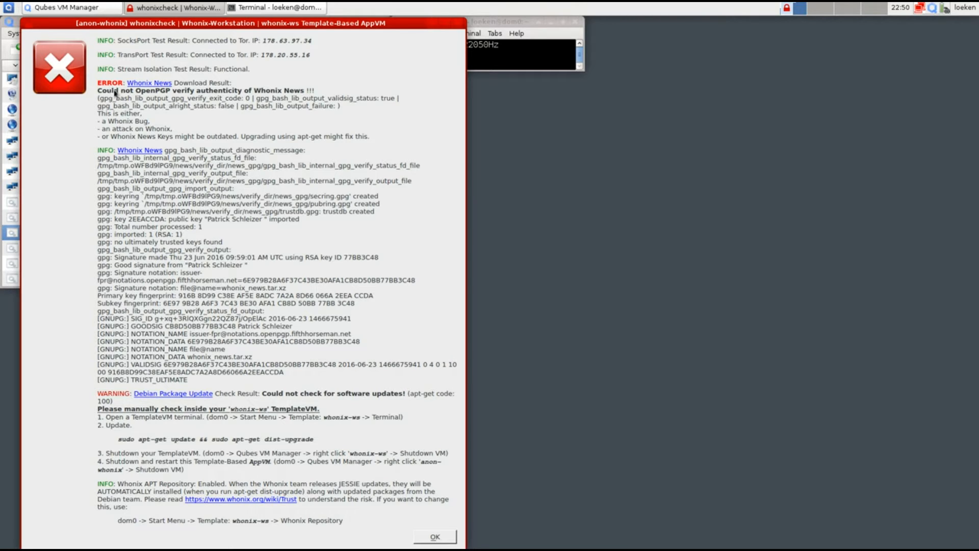
pyautogui.moveTo(182, 95)
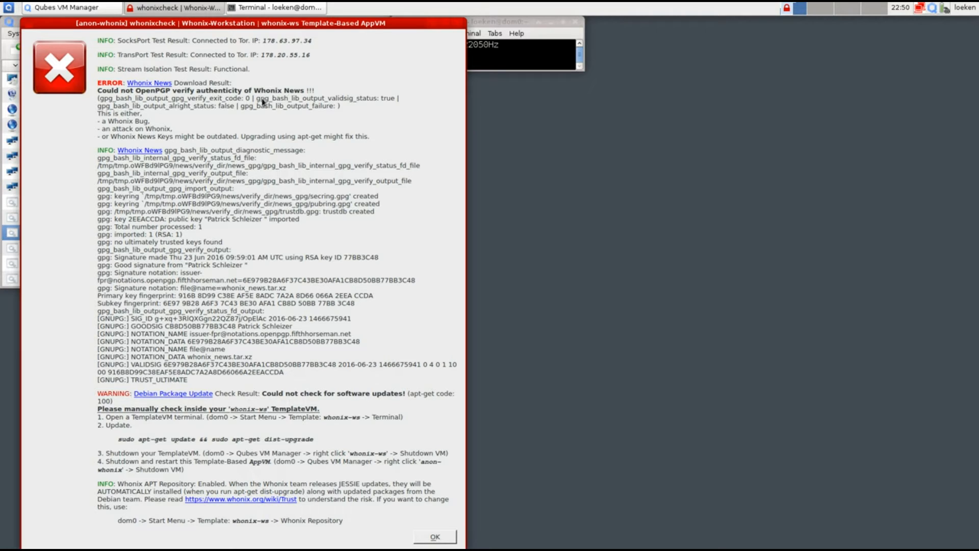
pyautogui.moveTo(144, 434)
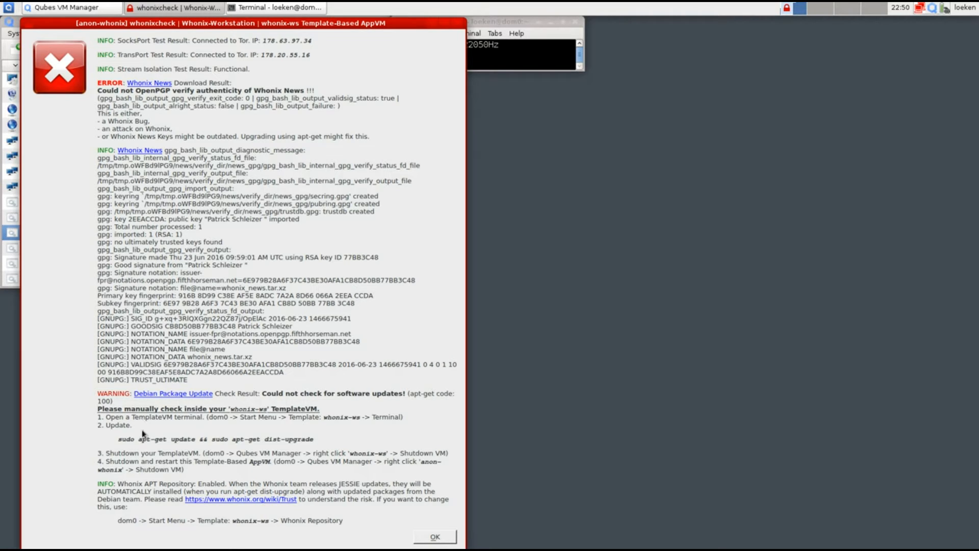
pyautogui.moveTo(190, 400)
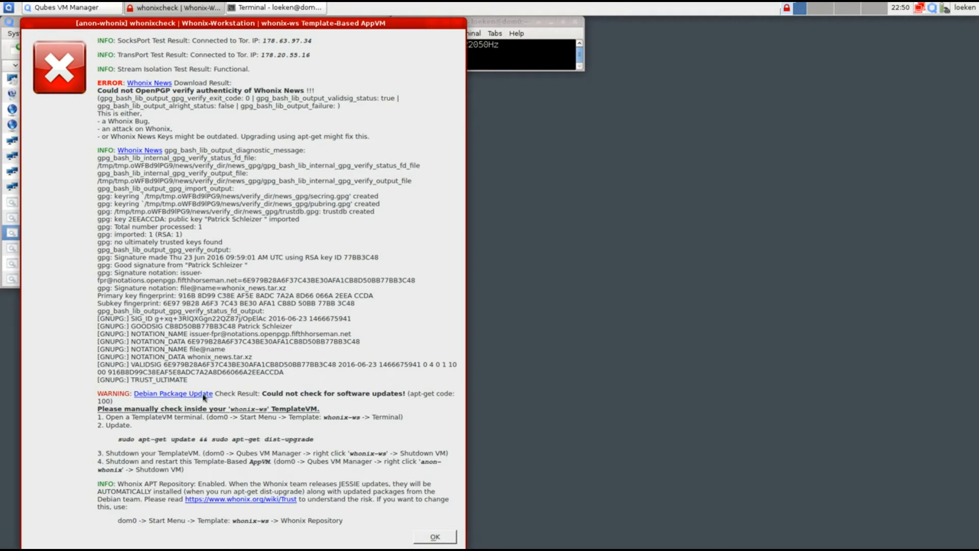
pyautogui.moveTo(317, 388)
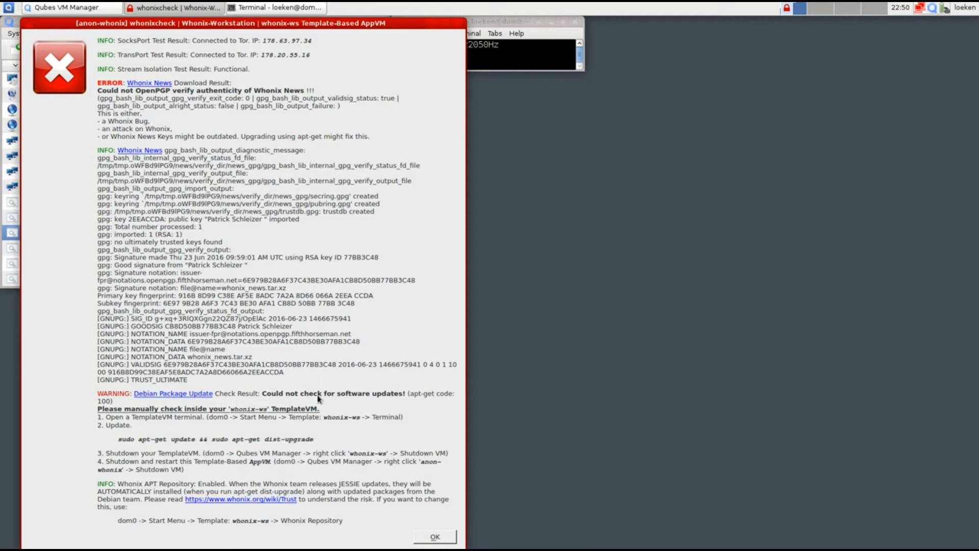
pyautogui.moveTo(305, 446)
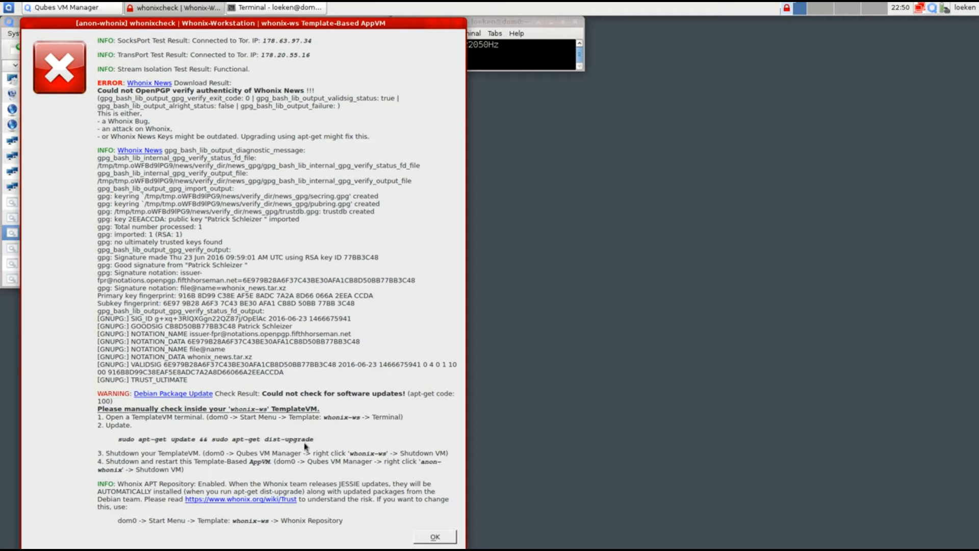
pyautogui.moveTo(176, 441)
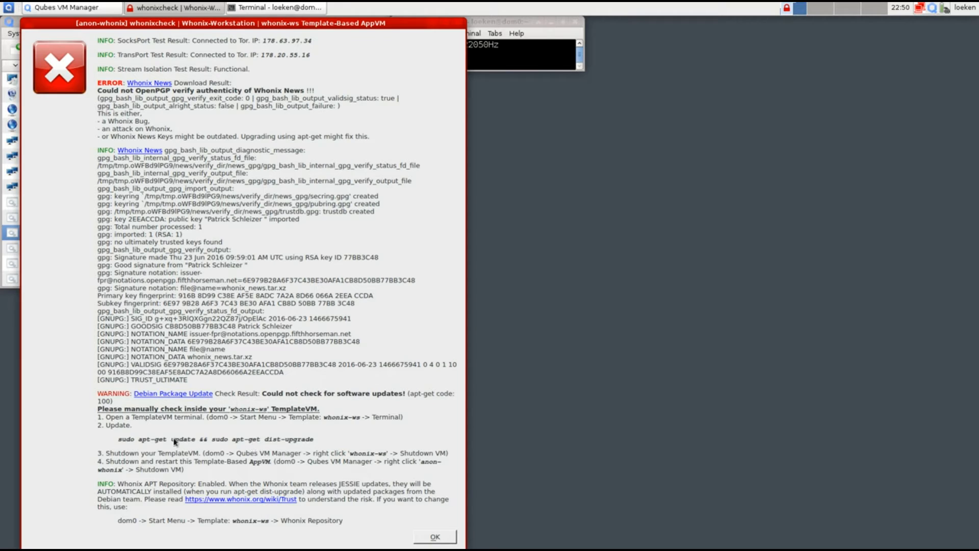
pyautogui.moveTo(243, 436)
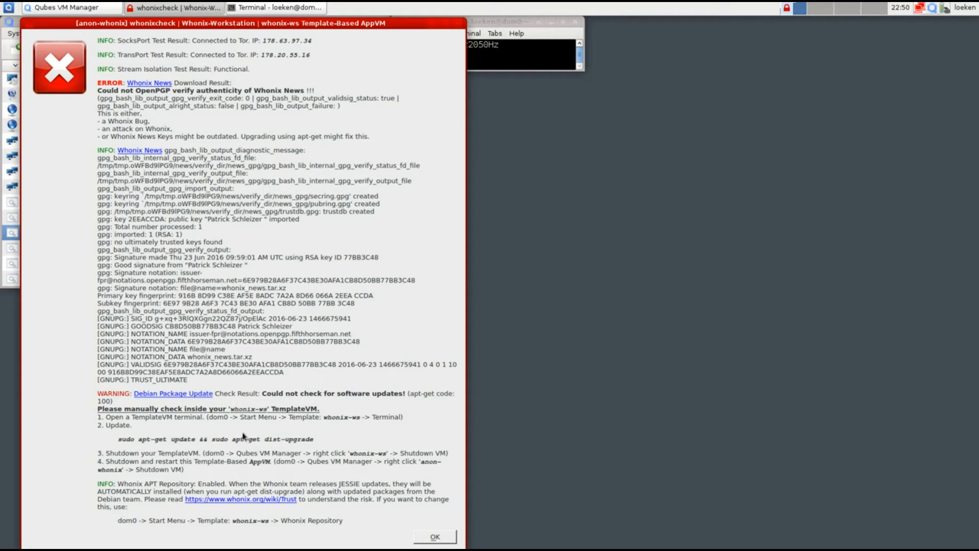
pyautogui.moveTo(213, 283)
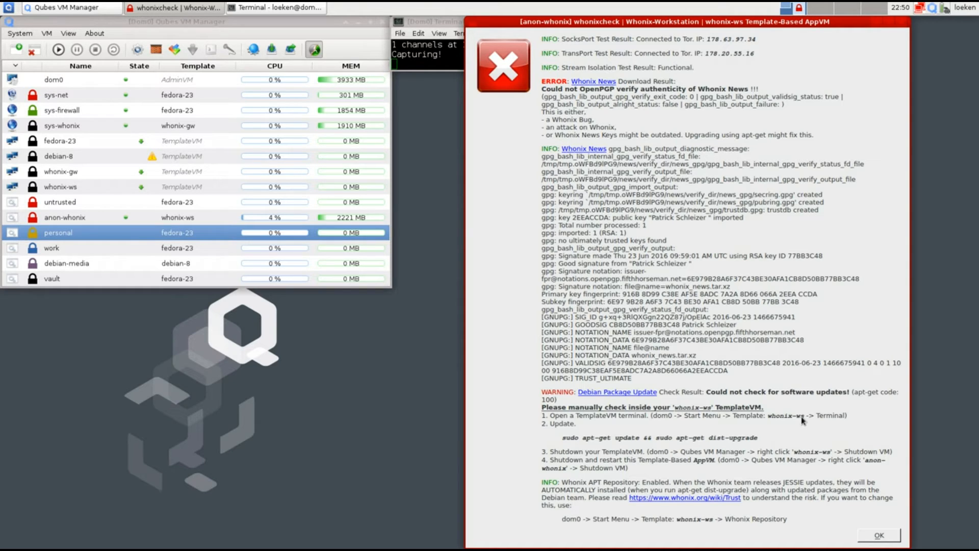
pyautogui.moveTo(108, 188)
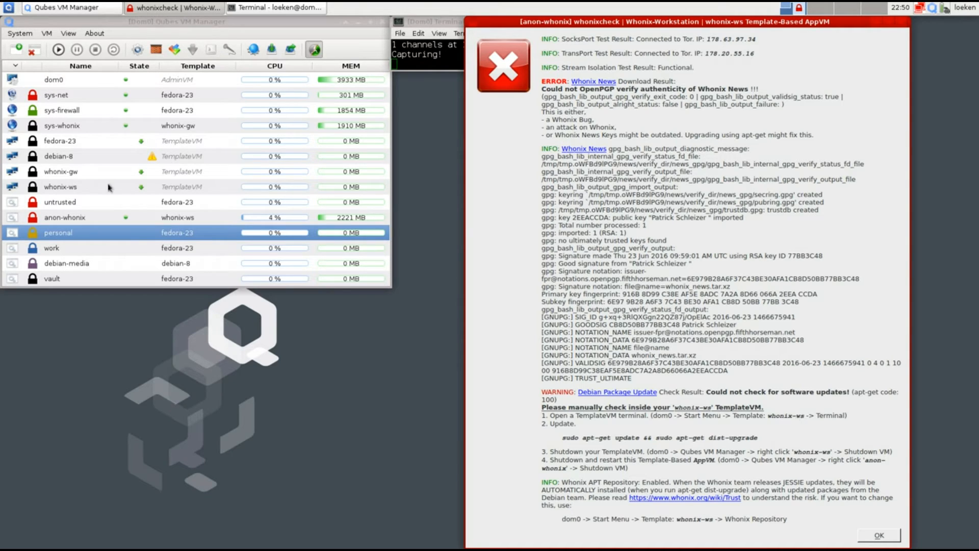
# Step: Launch Konsole inside the whonix-ws template from the Start Menu
pyautogui.click(60, 186)
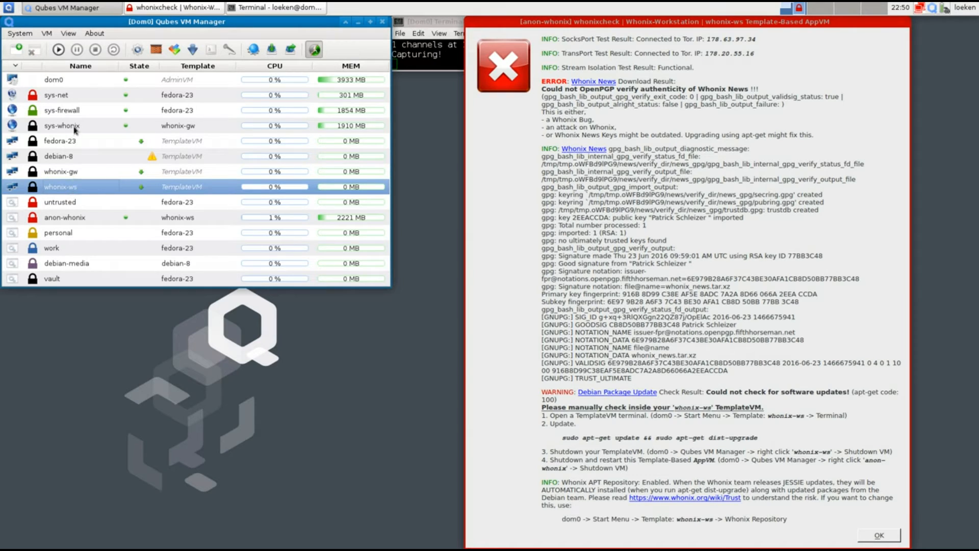
pyautogui.click(61, 49)
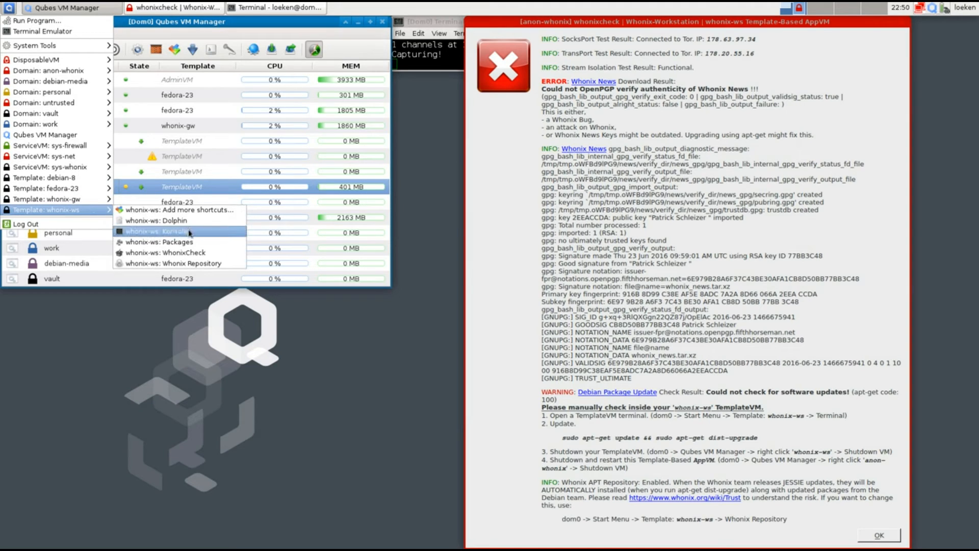
pyautogui.click(161, 231)
pyautogui.write('ping goo')
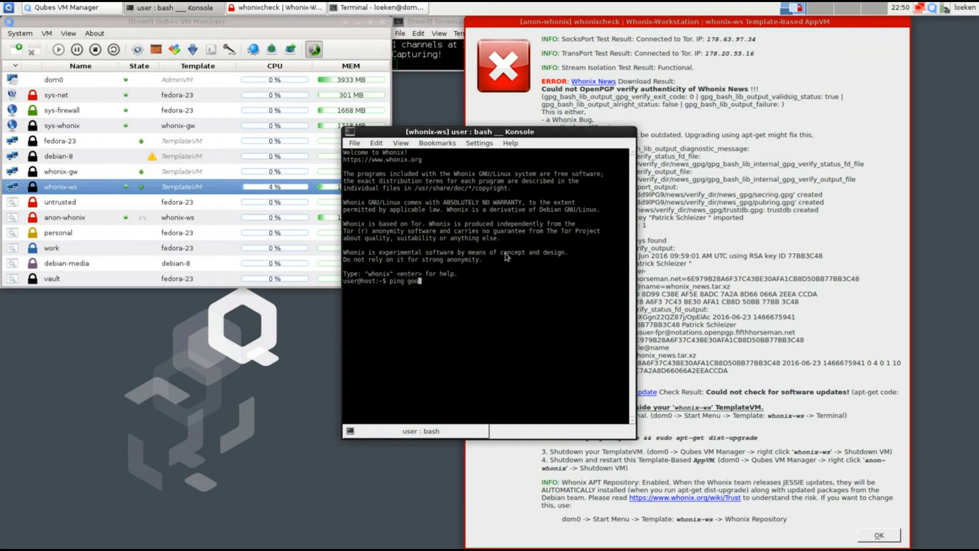
# Step: Abort ping google.com, run sudo apt-get update && dist-upgrade to completion, and close the old whonixcheck results
pyautogui.write('gle.com')
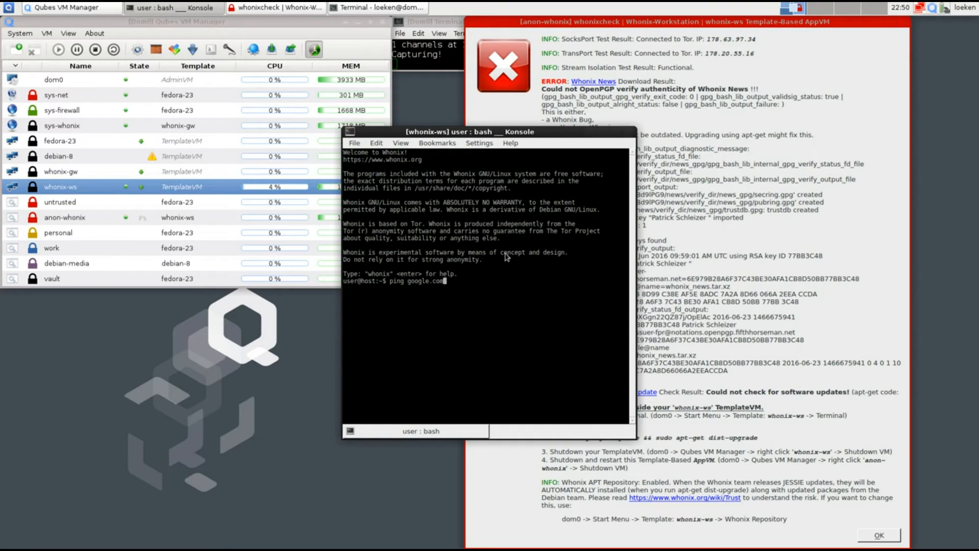
pyautogui.press('ctrl+c')
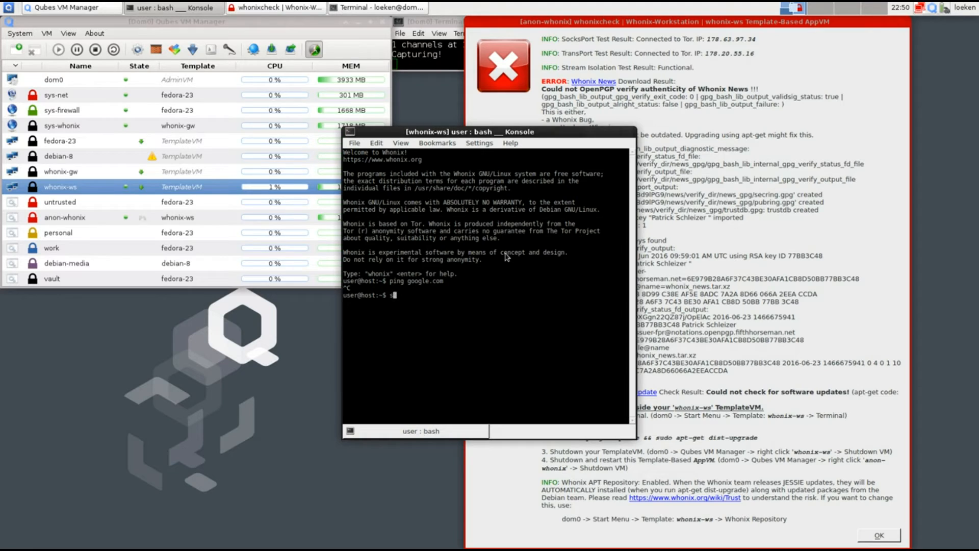
pyautogui.write('sudo apt-get update -')
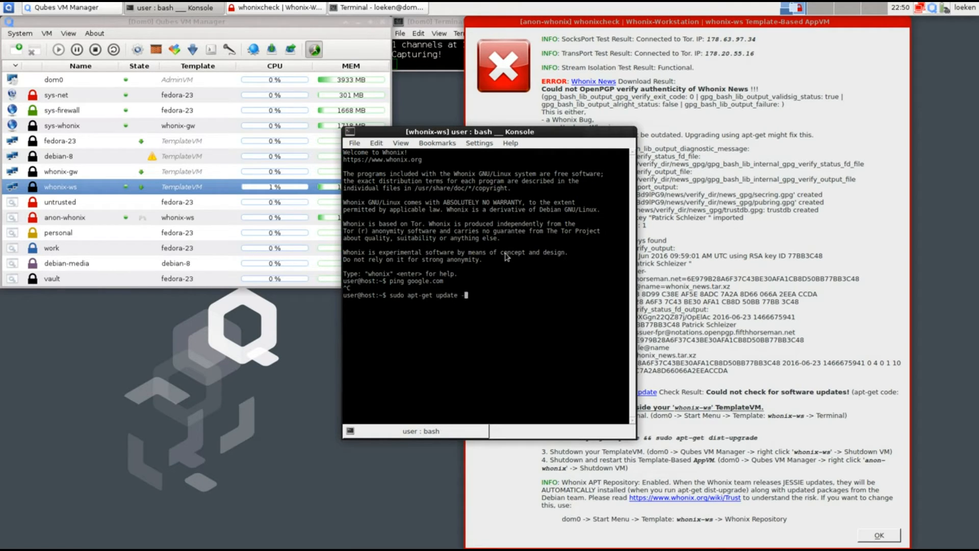
pyautogui.press('Return')
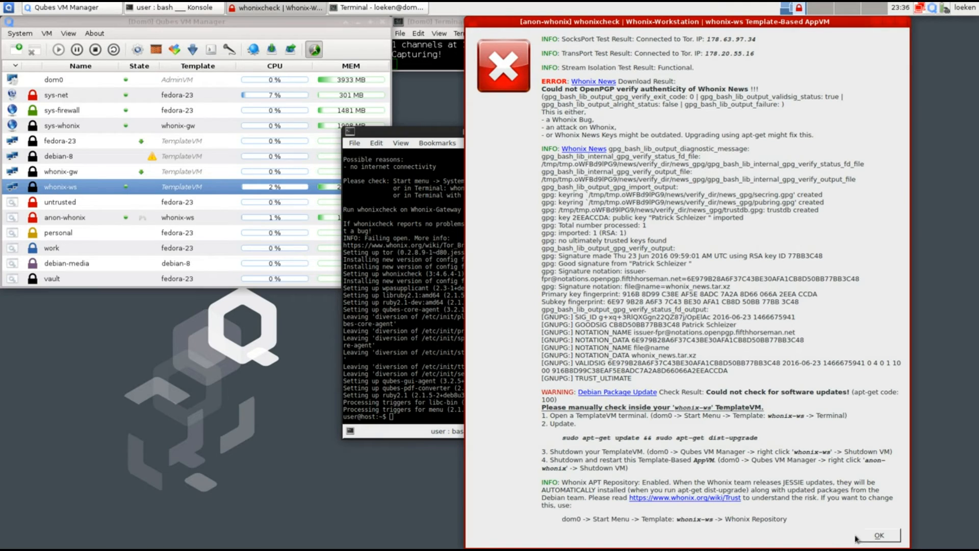
pyautogui.moveTo(858, 538)
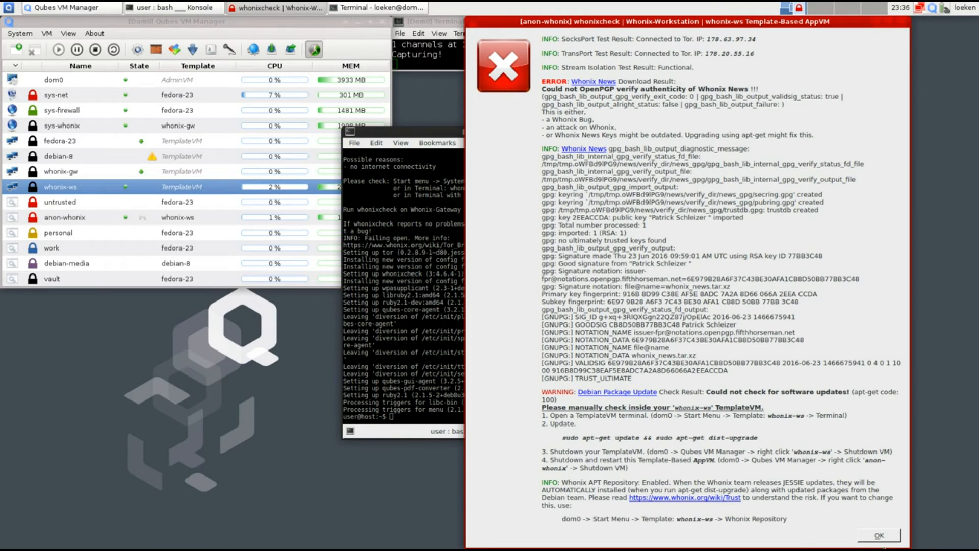
pyautogui.click(879, 534)
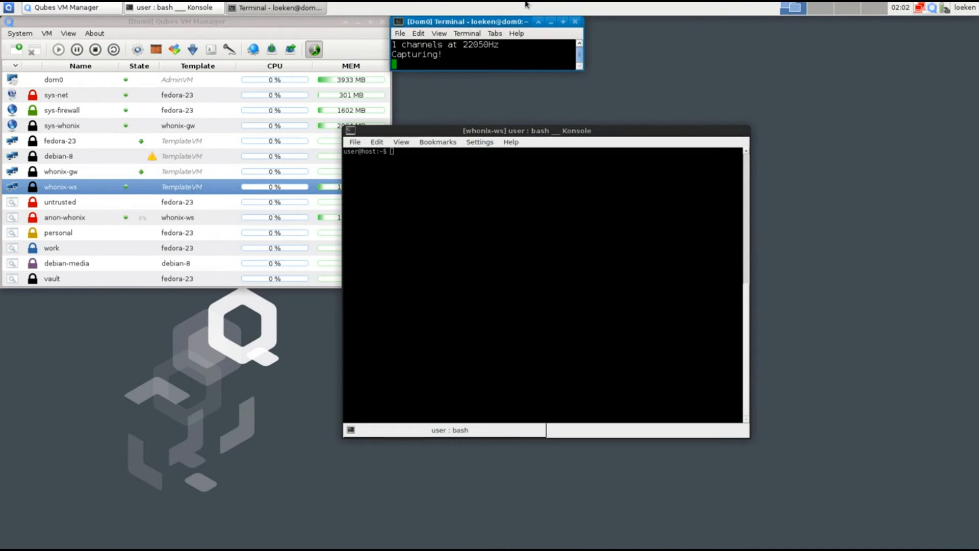
pyautogui.moveTo(460, 222)
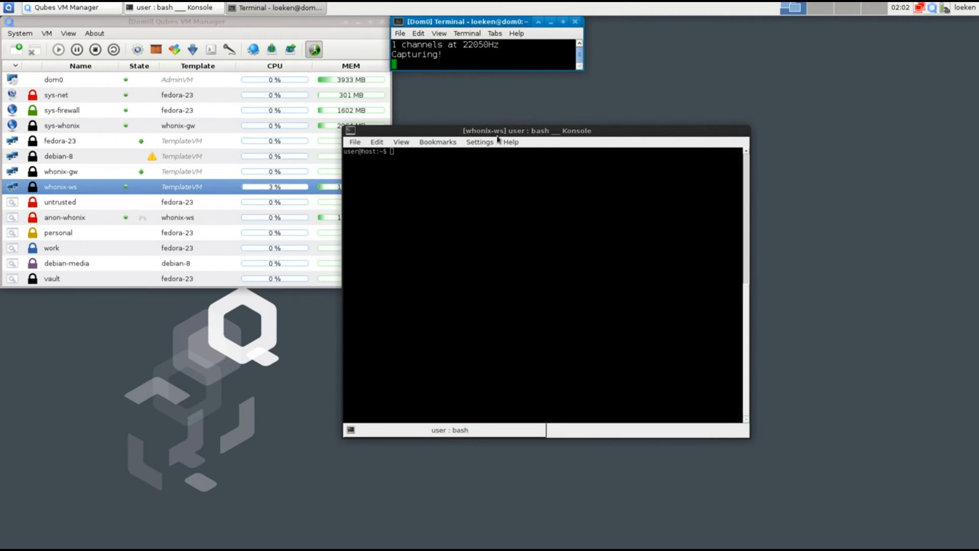
pyautogui.moveTo(503, 139)
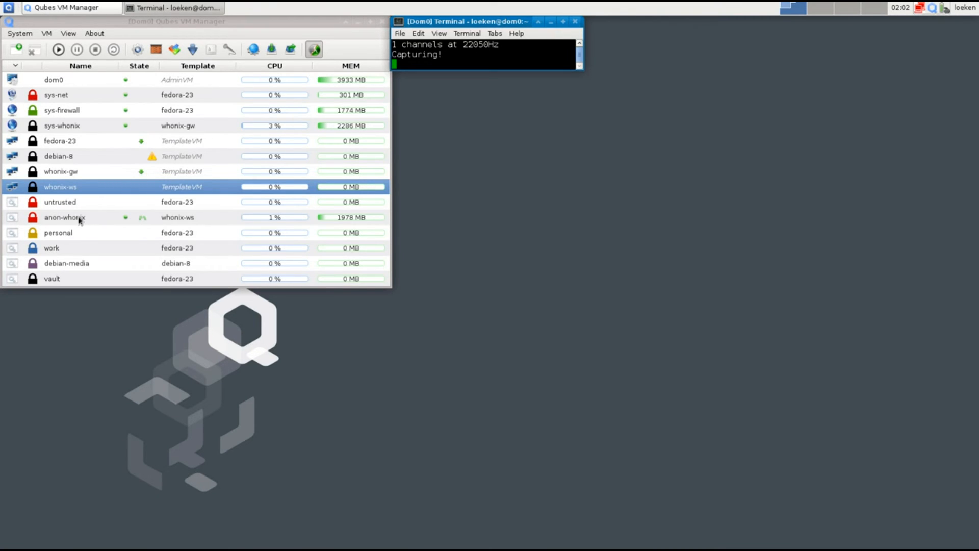
# Step: Shut down anon-whonix from its context menu and confirm with Yes
pyautogui.rightClick(77, 217)
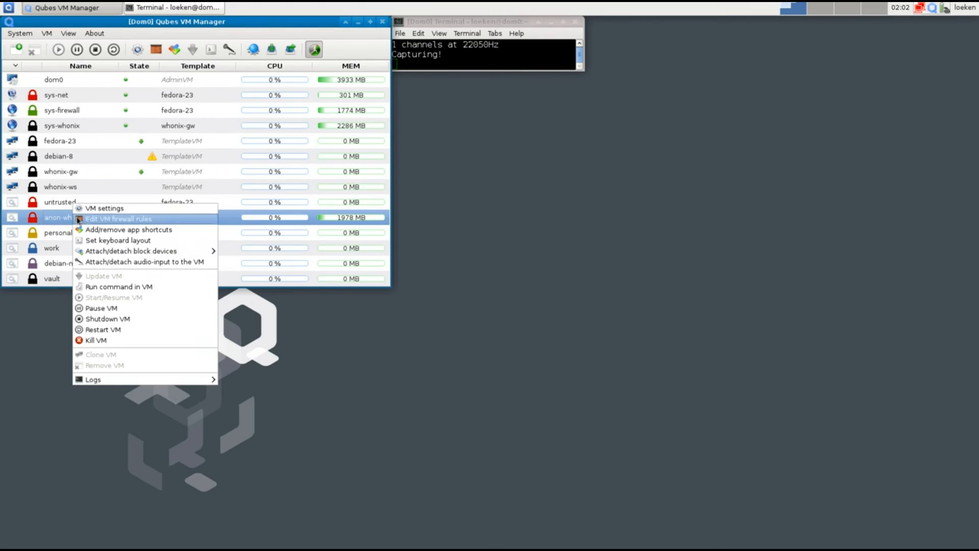
pyautogui.click(108, 318)
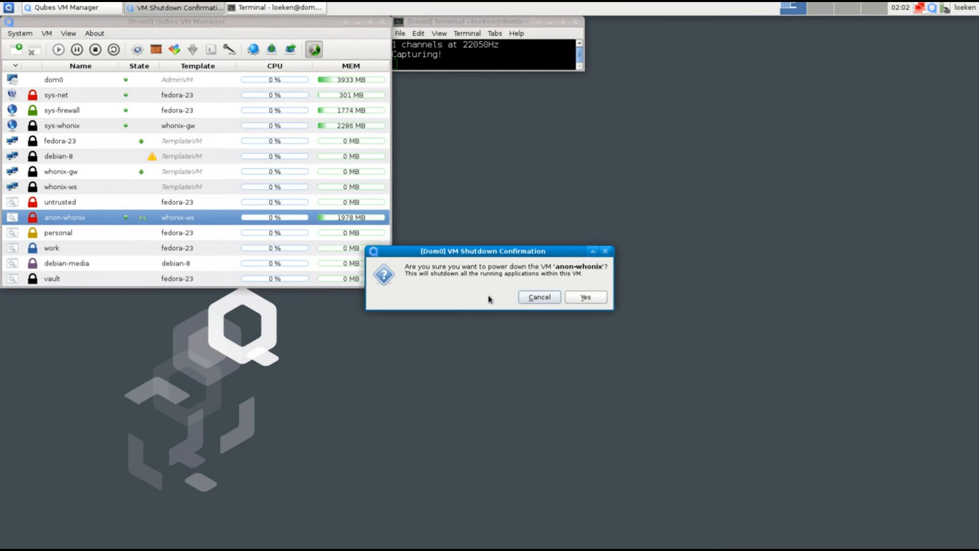
pyautogui.click(585, 297)
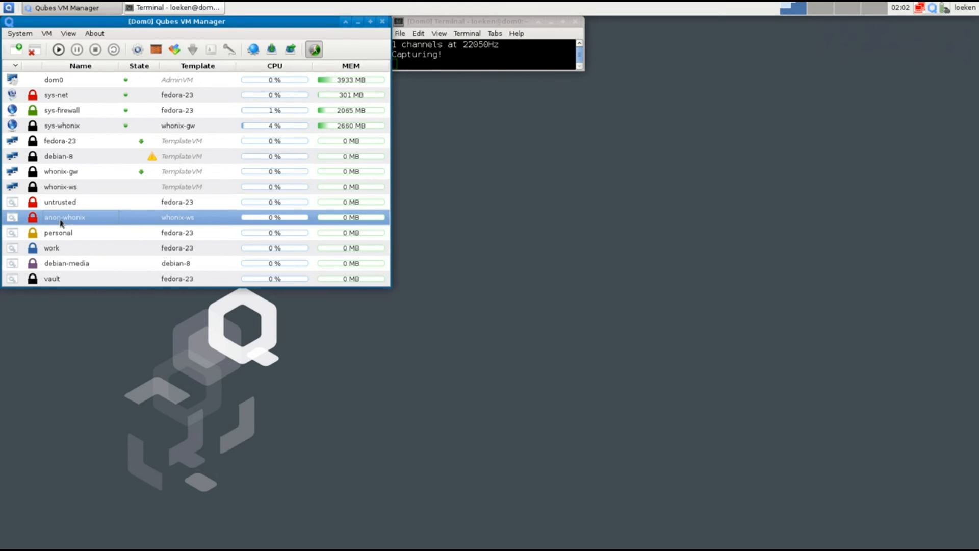
pyautogui.click(6, 9)
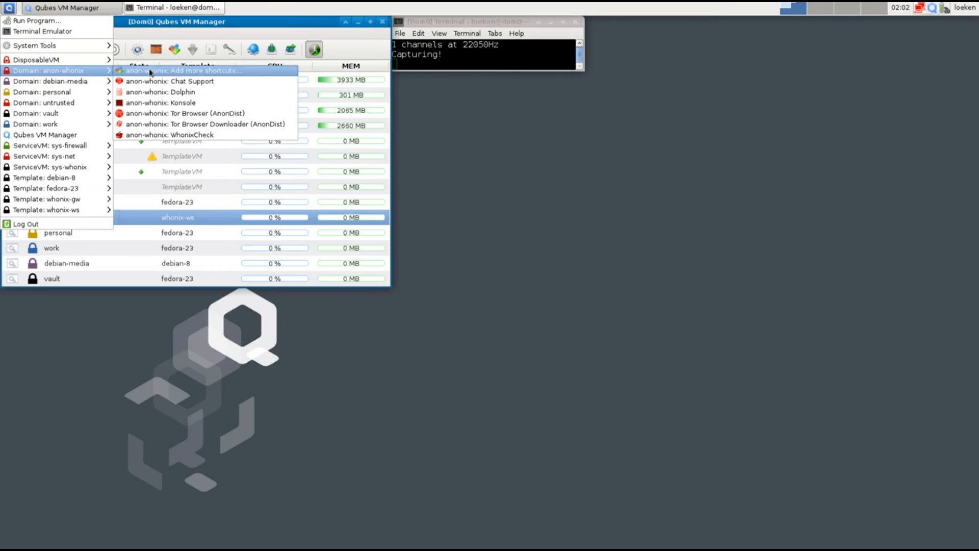
pyautogui.moveTo(186, 134)
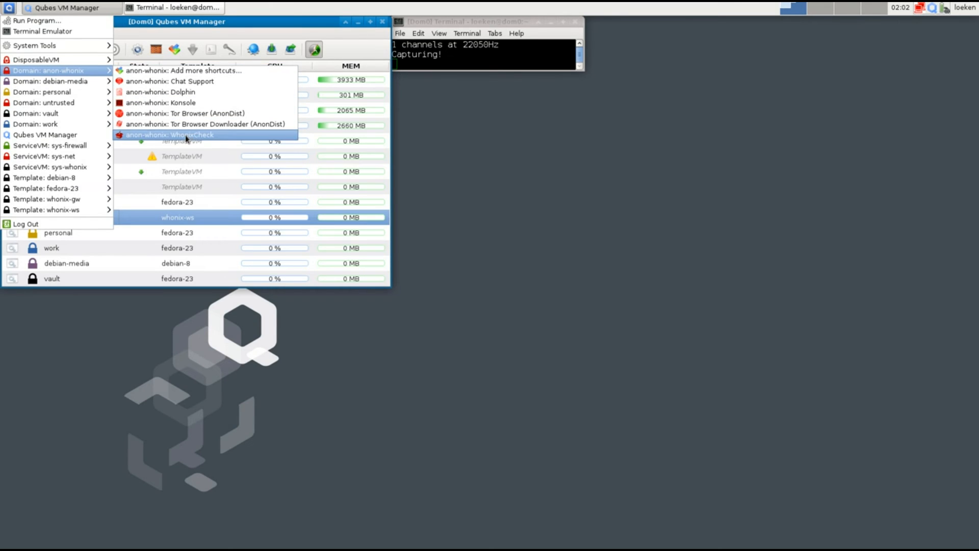
# Step: Run anon-whonix: WhonixCheck from the Start Menu, starting anon-whonix again
pyautogui.click(171, 135)
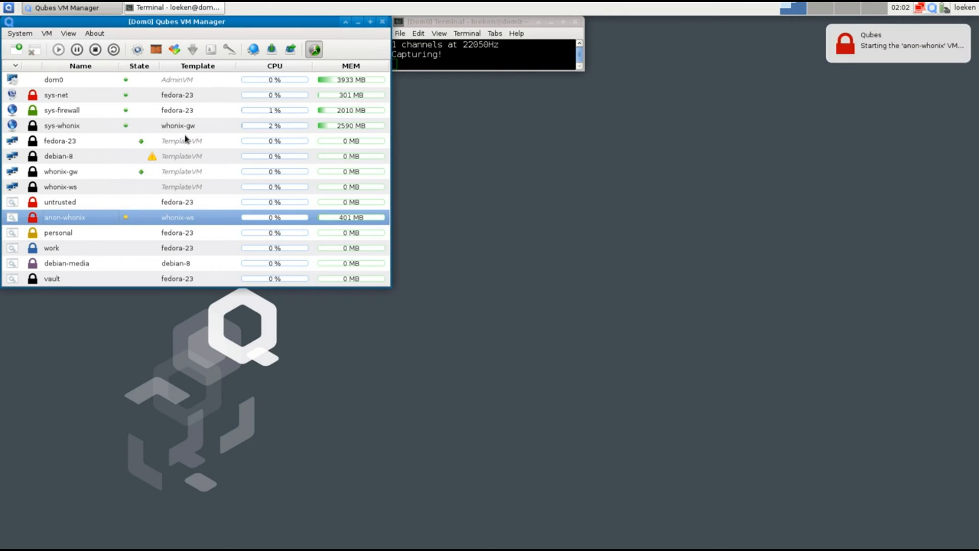
pyautogui.moveTo(171, 184)
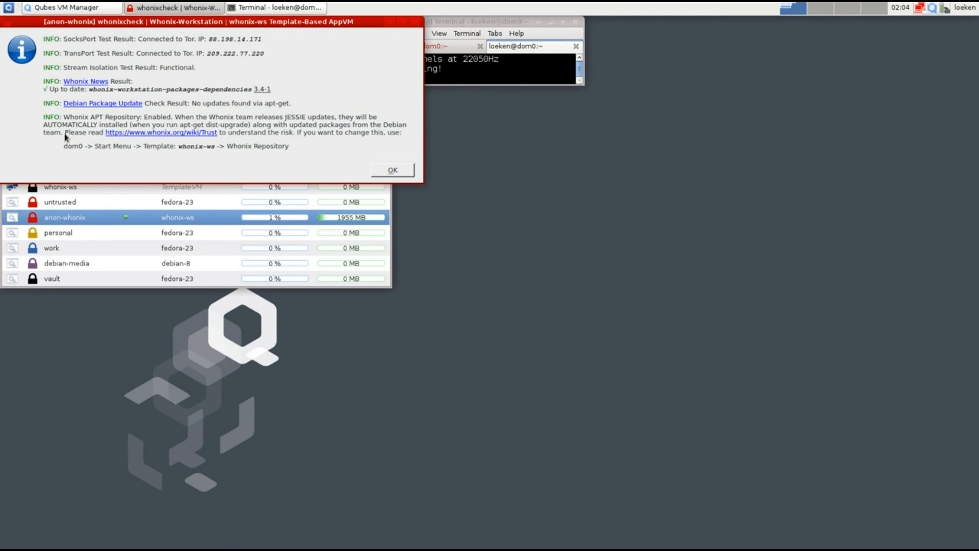
pyautogui.moveTo(349, 169)
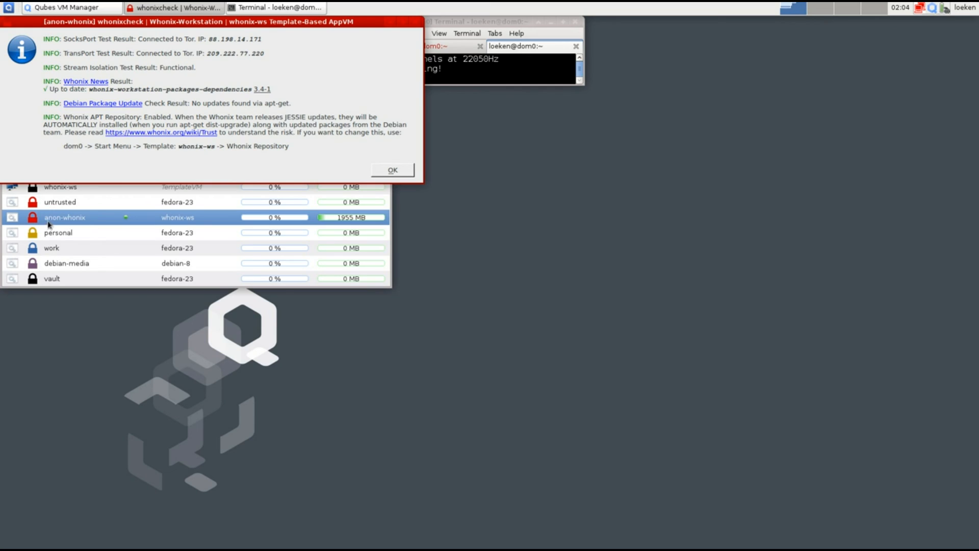
pyautogui.moveTo(69, 218)
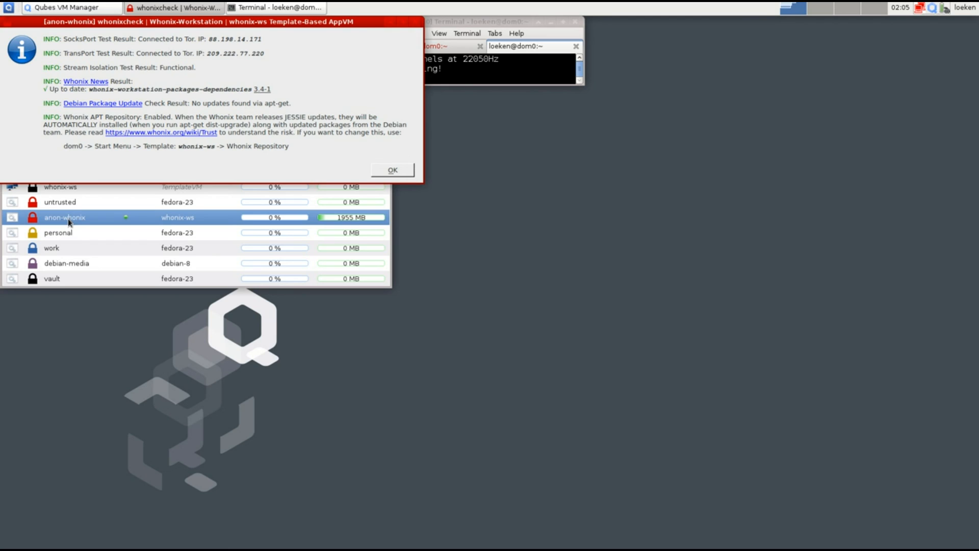
pyautogui.moveTo(87, 215)
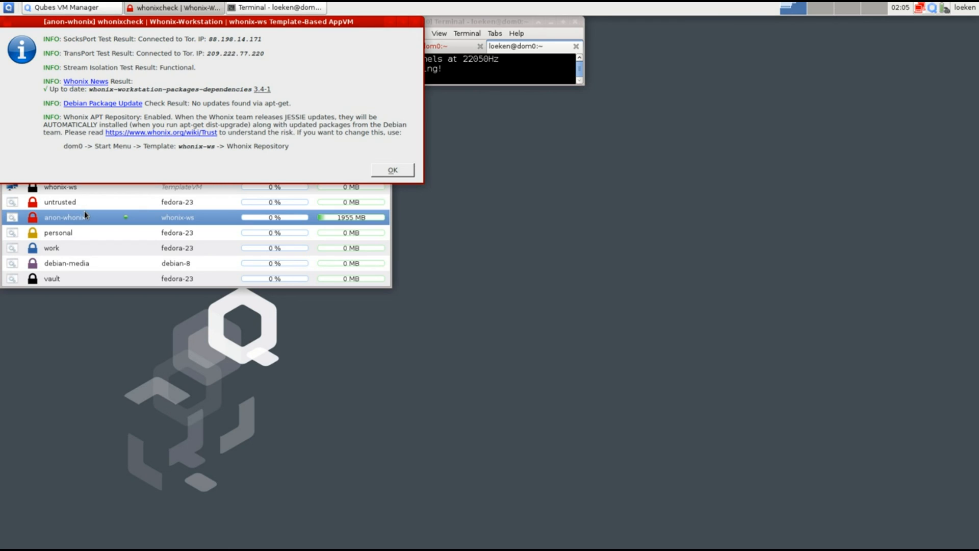
pyautogui.moveTo(424, 117)
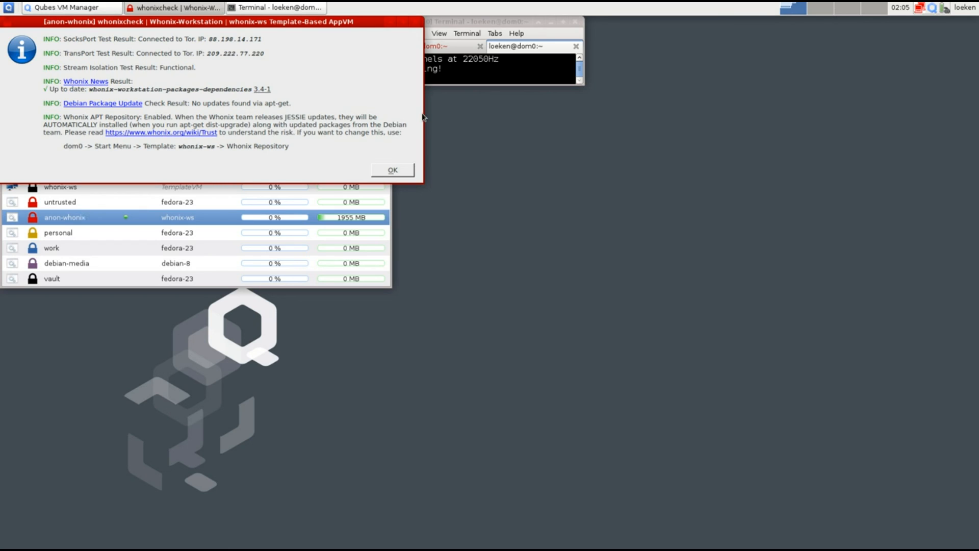